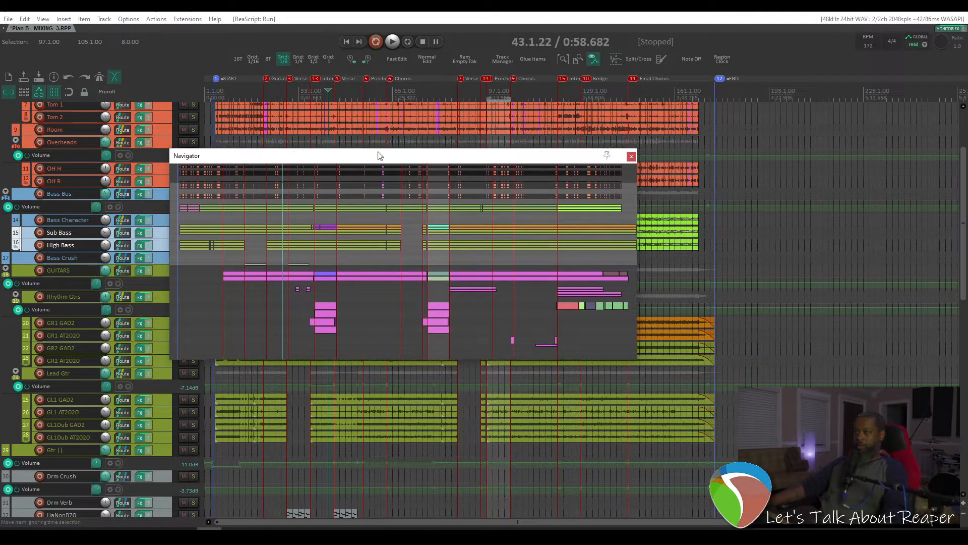
pyautogui.scroll(-3)
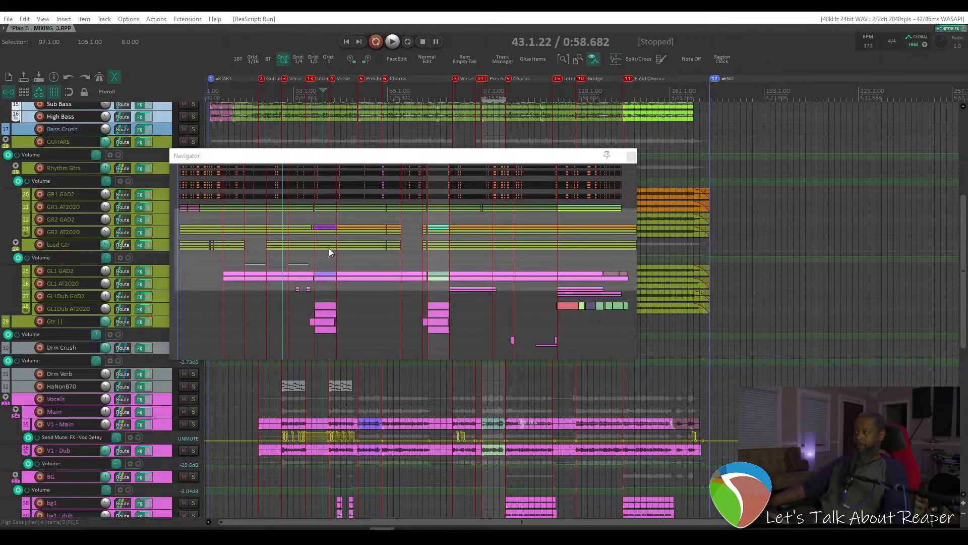